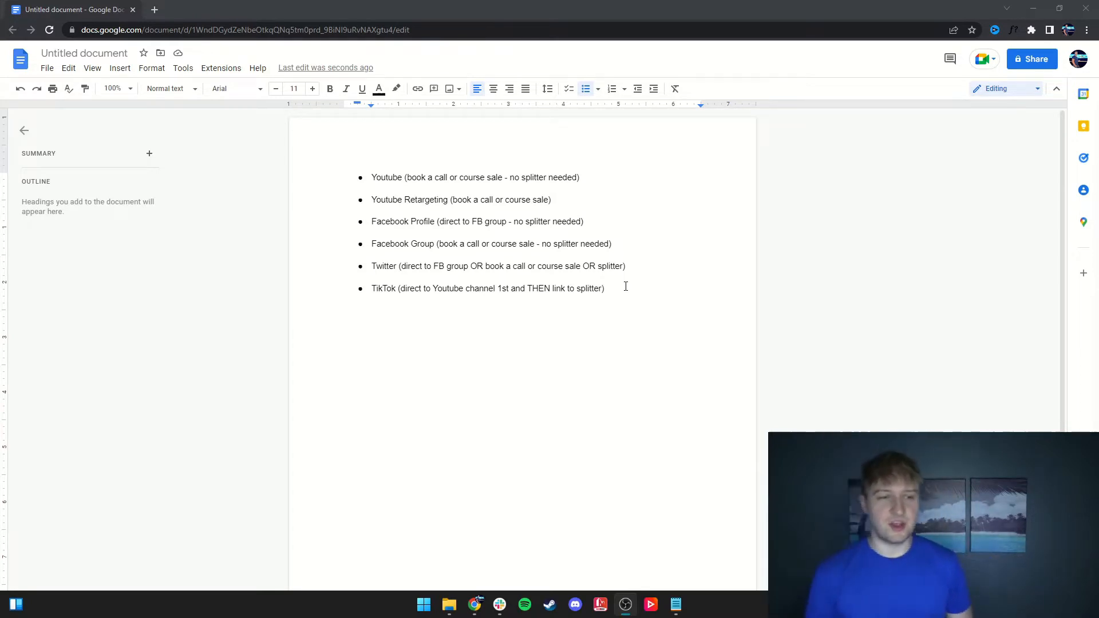
{"action": "mouse_move", "coordinate": [621, 283]}
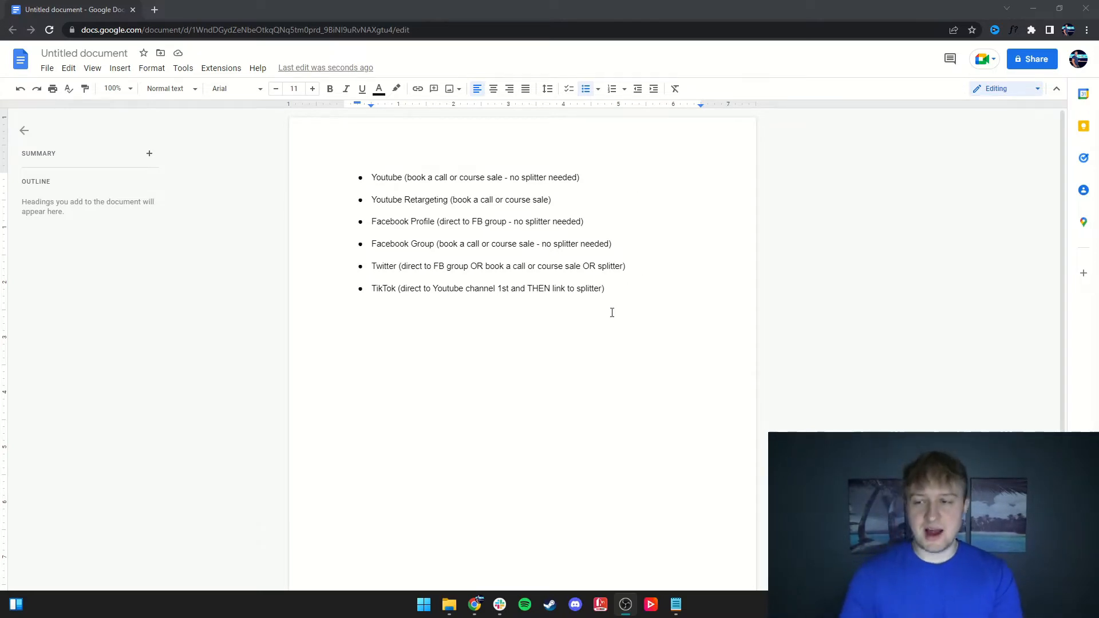
{"action": "mouse_move", "coordinate": [611, 280]}
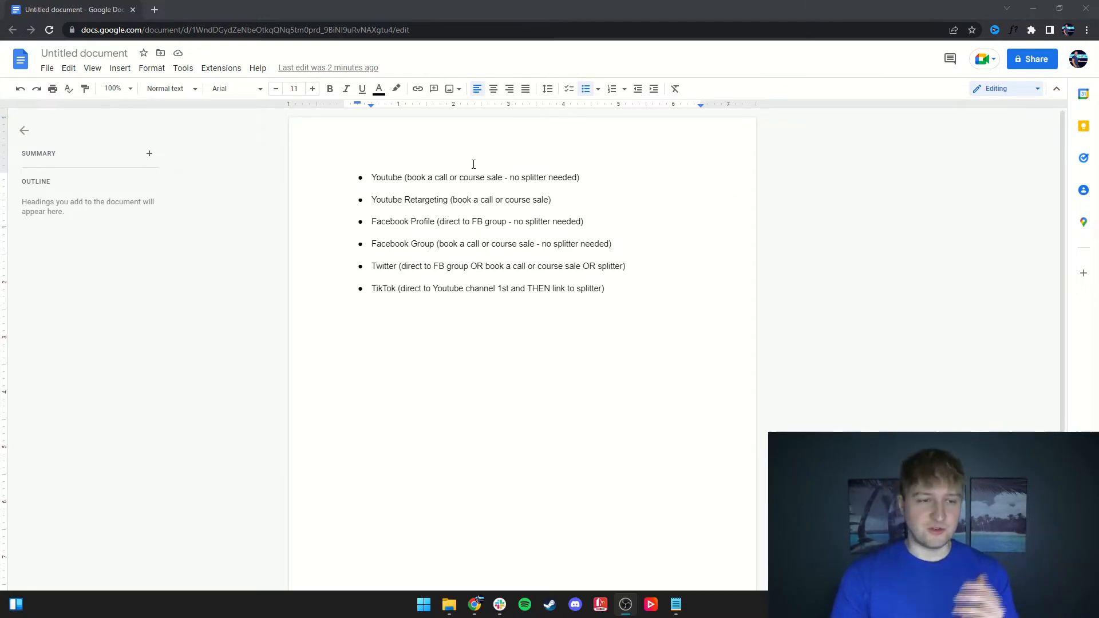
{"action": "mouse_move", "coordinate": [467, 189]}
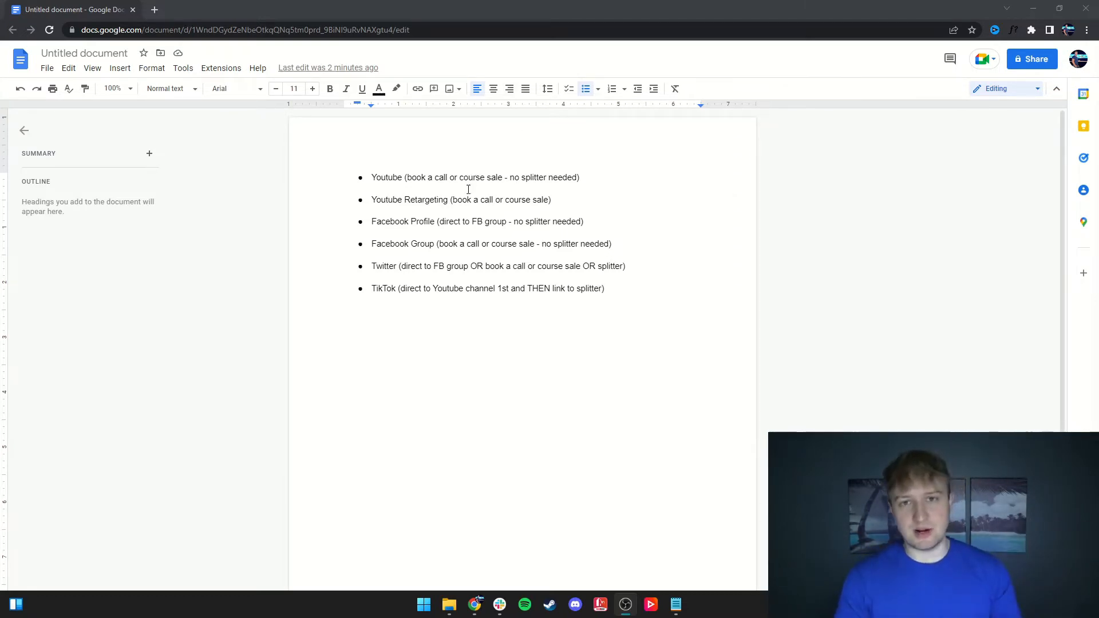
{"action": "mouse_move", "coordinate": [443, 227]}
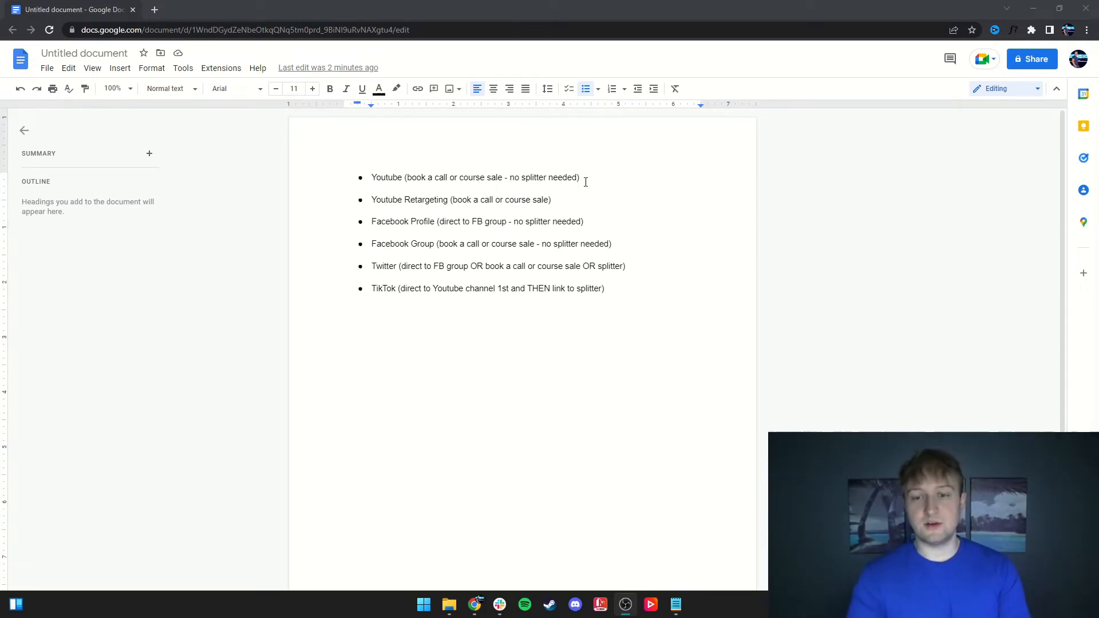
{"action": "triple_click", "coordinate": [474, 177]}
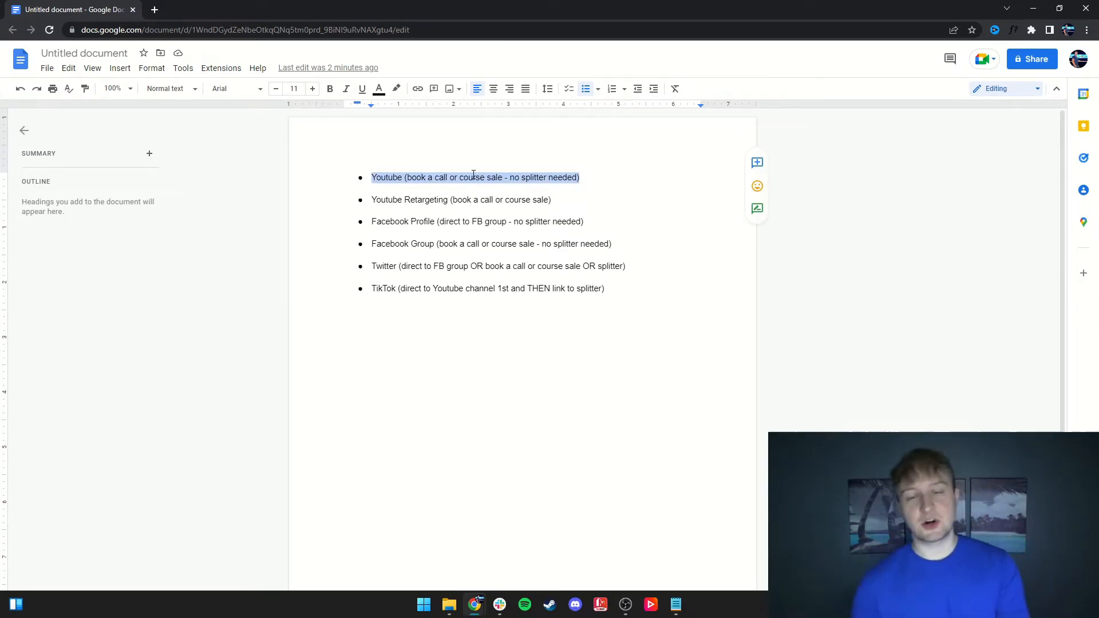
{"action": "left_click", "coordinate": [580, 176]}
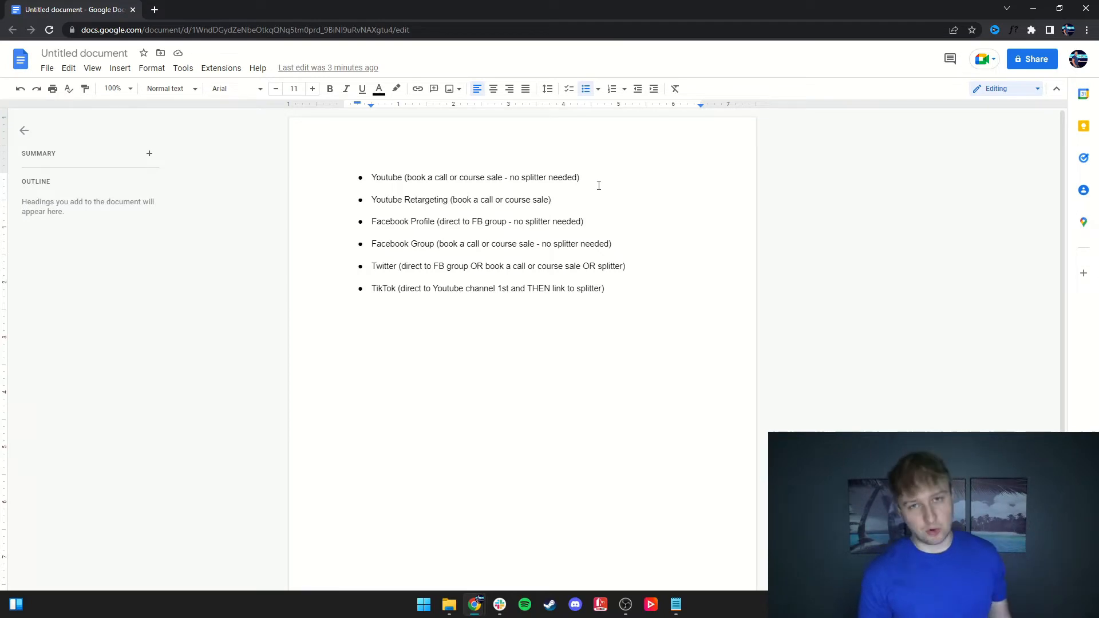
{"action": "left_click", "coordinate": [579, 176]}
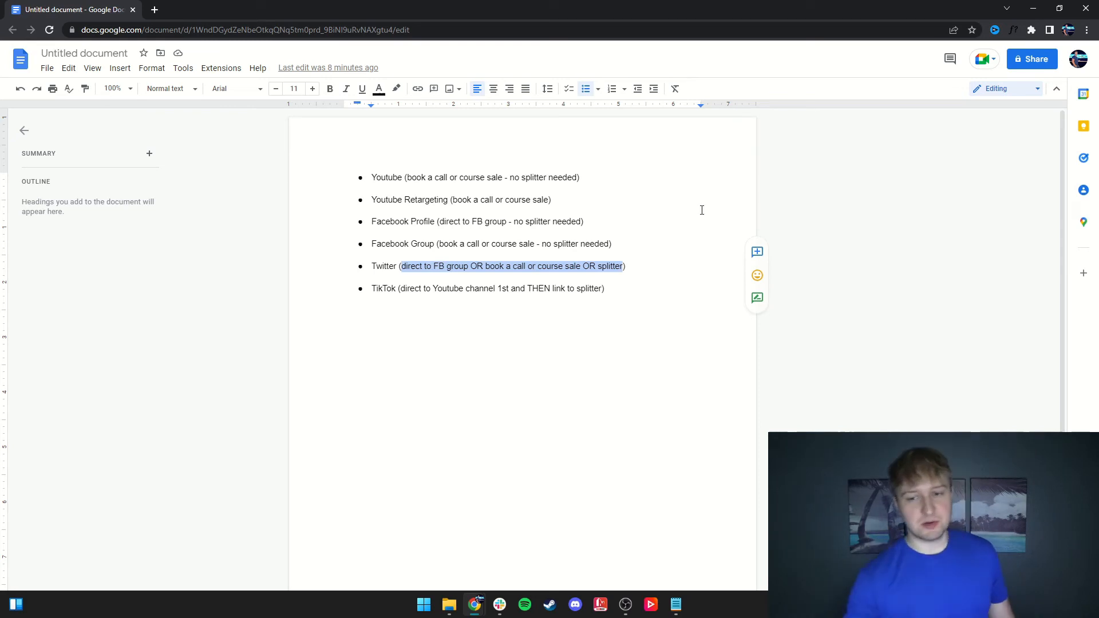
{"action": "double_click", "coordinate": [608, 266]}
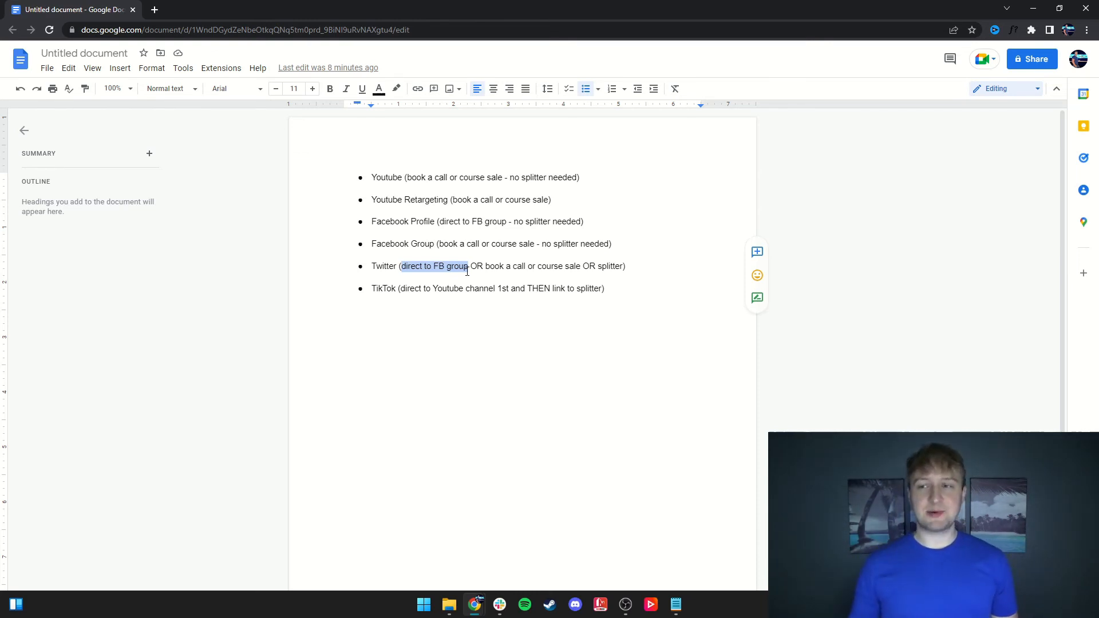
{"action": "mouse_move", "coordinate": [868, 216]}
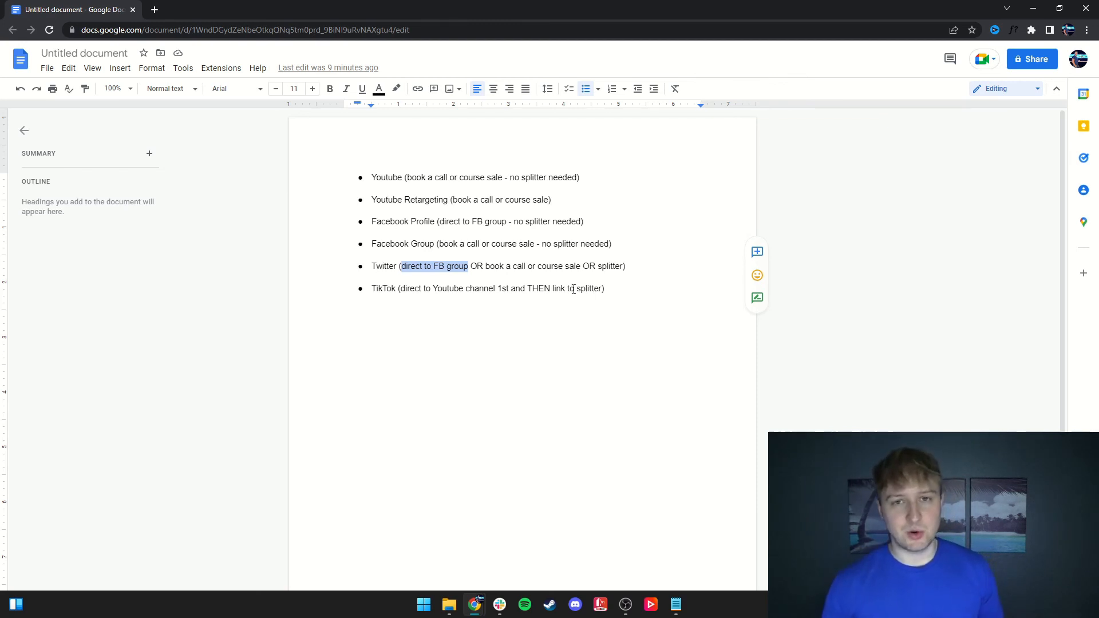
{"action": "double_click", "coordinate": [589, 288]}
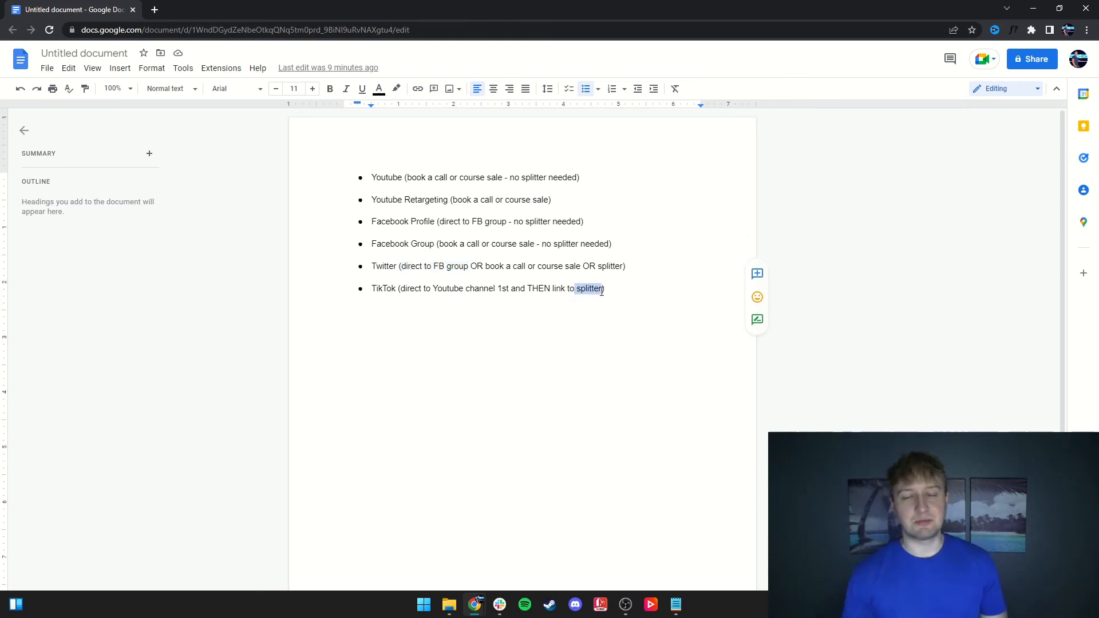